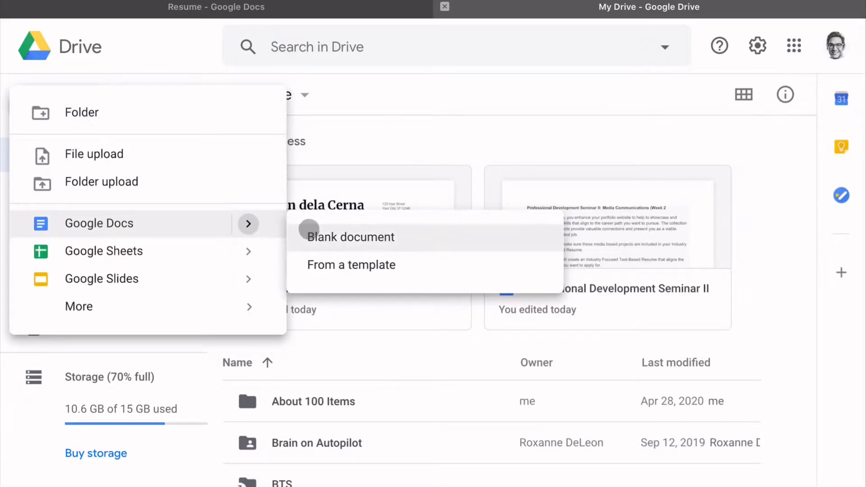
Step: Dismiss the first New menu, then reopen Google Drive's New options
{"action": "left_click", "coordinate": [350, 237]}
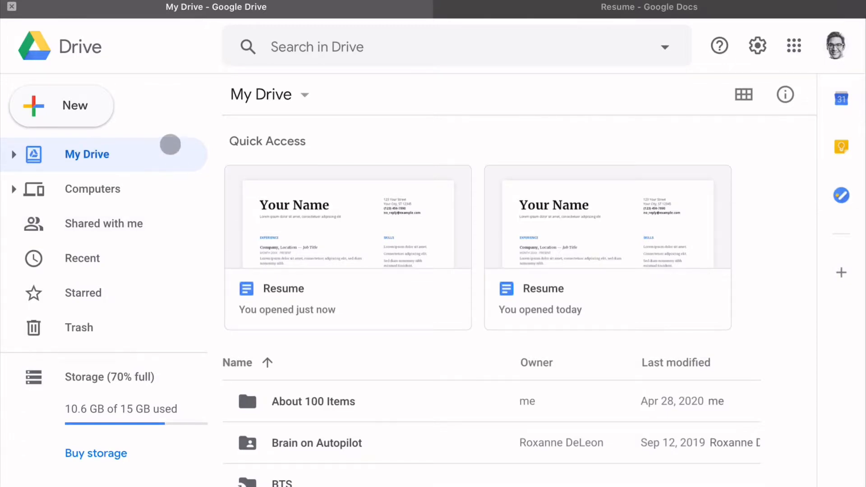
{"action": "mouse_move", "coordinate": [98, 106]}
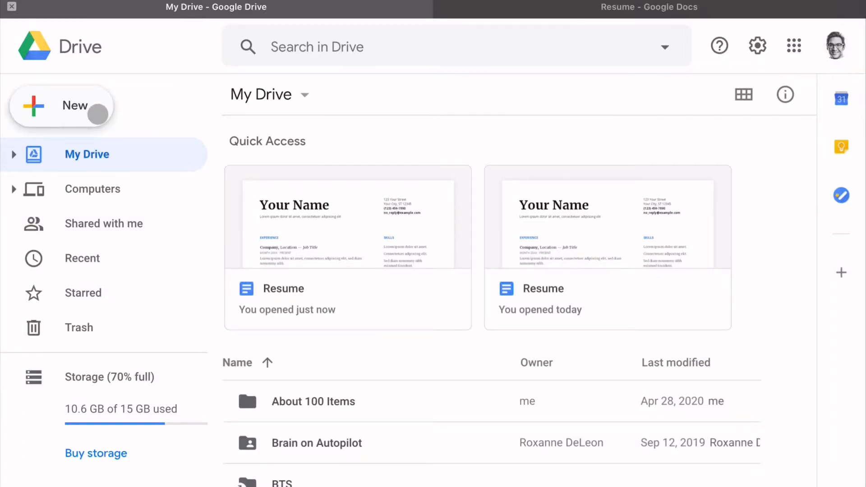
{"action": "left_click", "coordinate": [63, 106]}
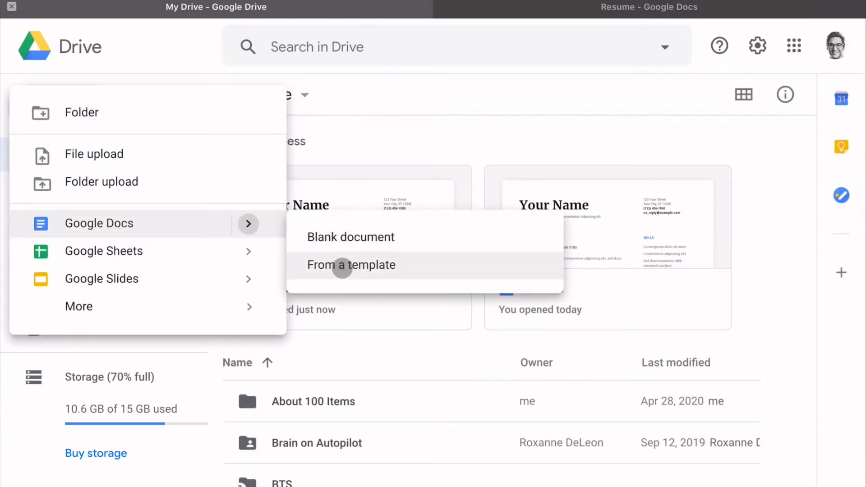
Step: Start a new document from the Serif resume template in the Template gallery
{"action": "left_click", "coordinate": [351, 265]}
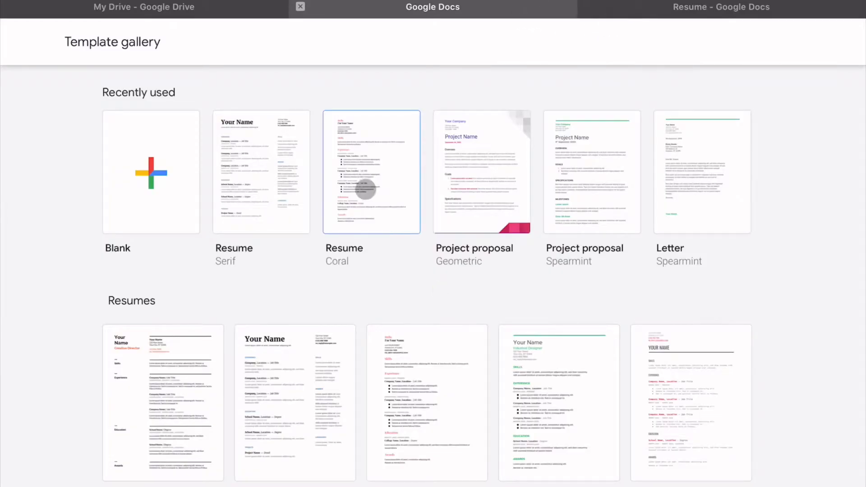
{"action": "scroll", "scroll_direction": "down", "scroll_amount": 3}
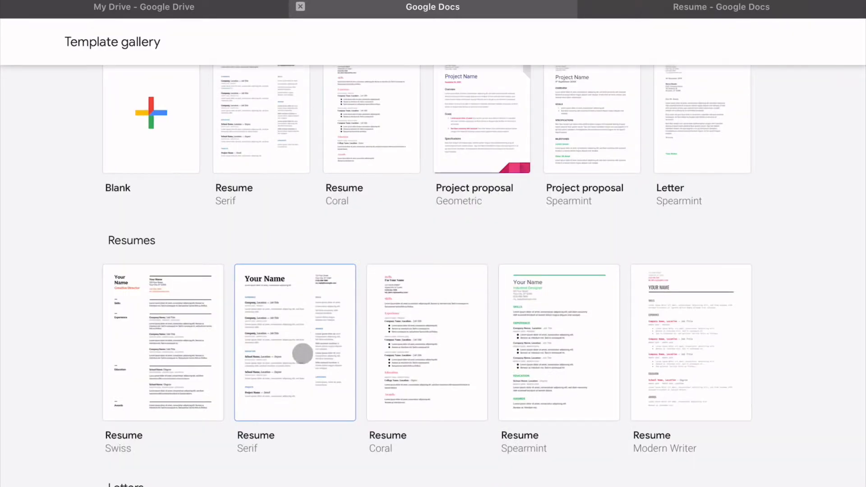
{"action": "mouse_move", "coordinate": [308, 352]}
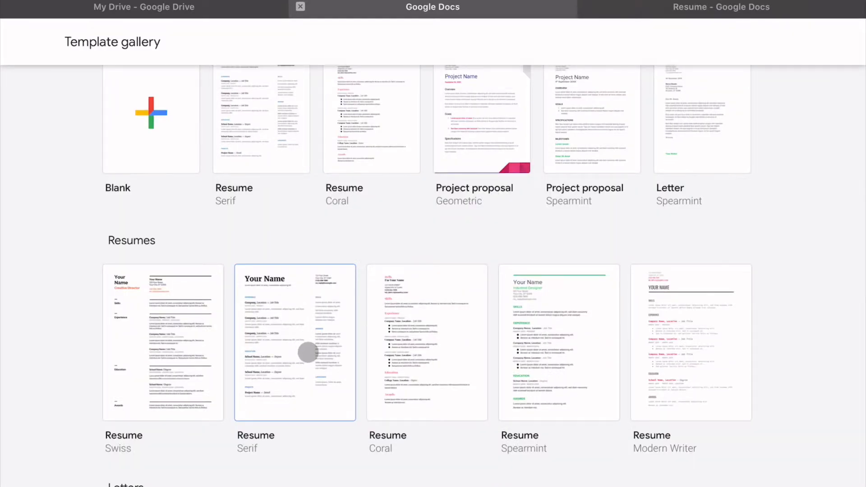
{"action": "left_click", "coordinate": [295, 341]}
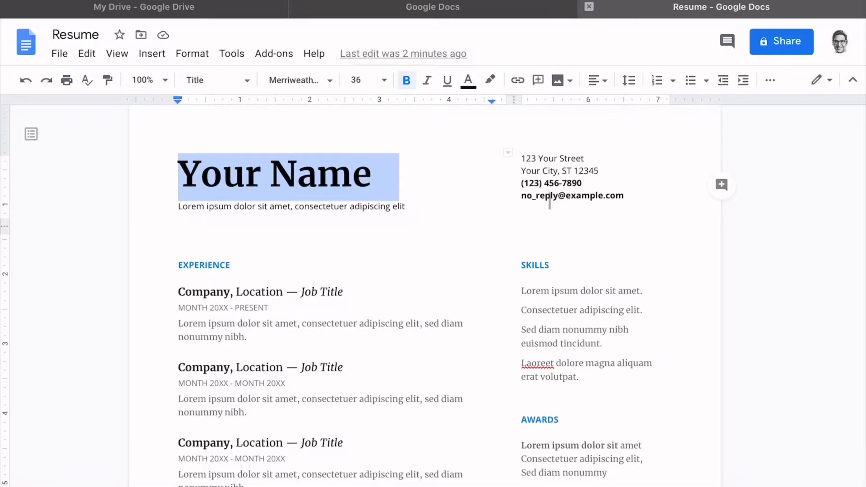
{"action": "scroll", "scroll_direction": "up", "scroll_amount": 3}
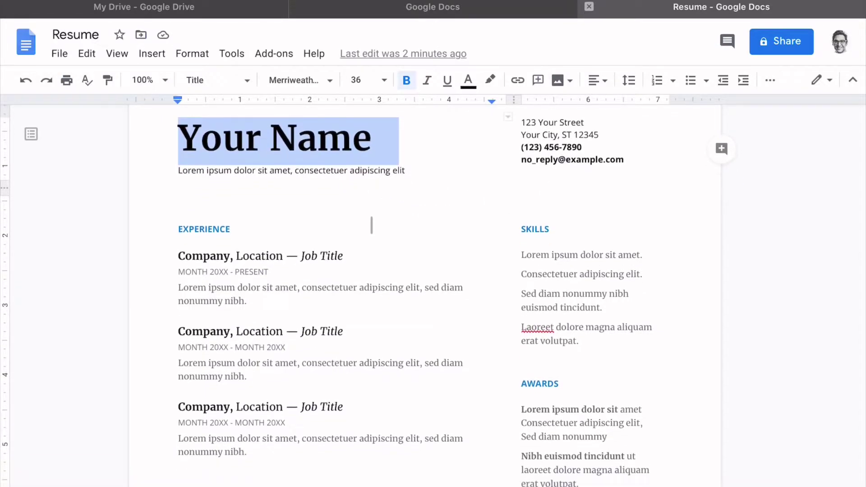
{"action": "scroll", "scroll_direction": "down", "scroll_amount": 3}
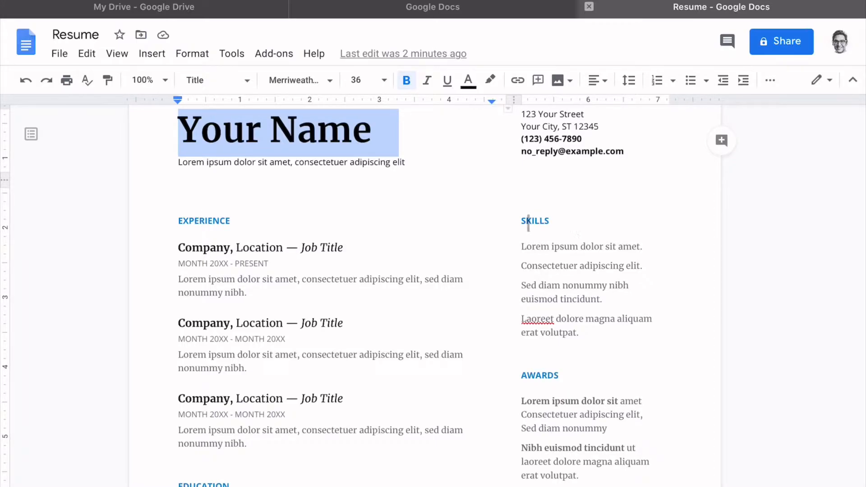
{"action": "scroll", "scroll_direction": "down", "scroll_amount": 3}
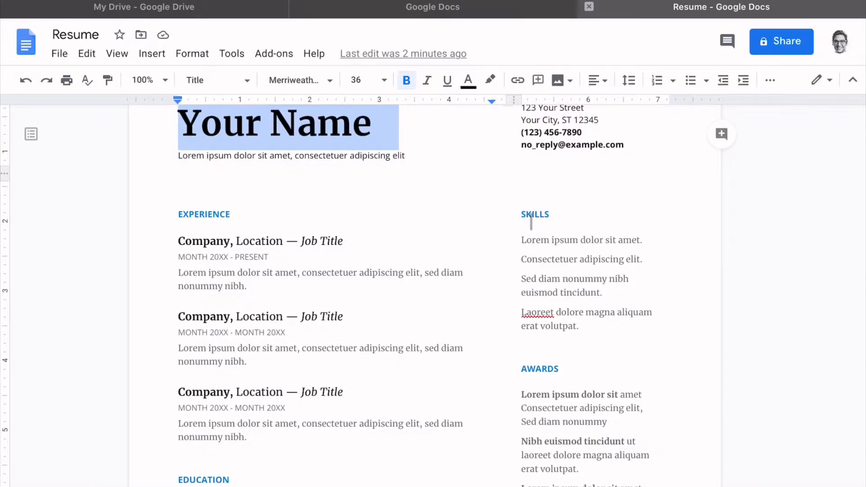
{"action": "scroll", "scroll_direction": "down", "scroll_amount": 3}
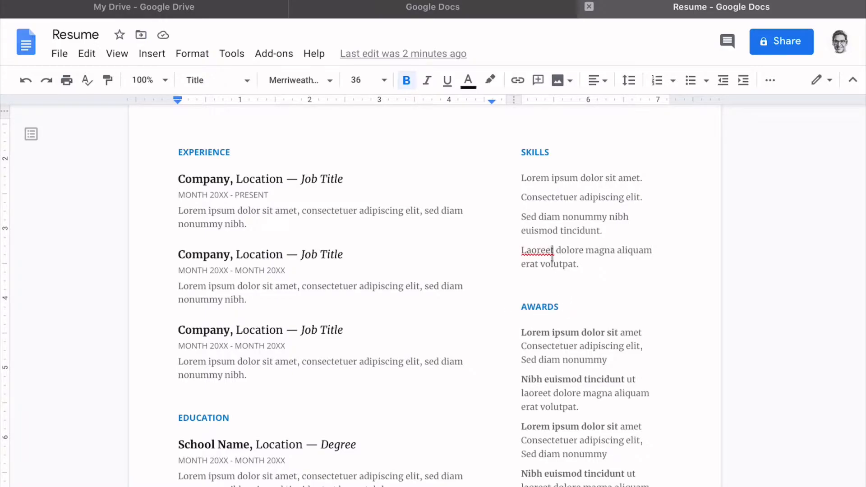
{"action": "scroll", "scroll_direction": "down", "scroll_amount": 3}
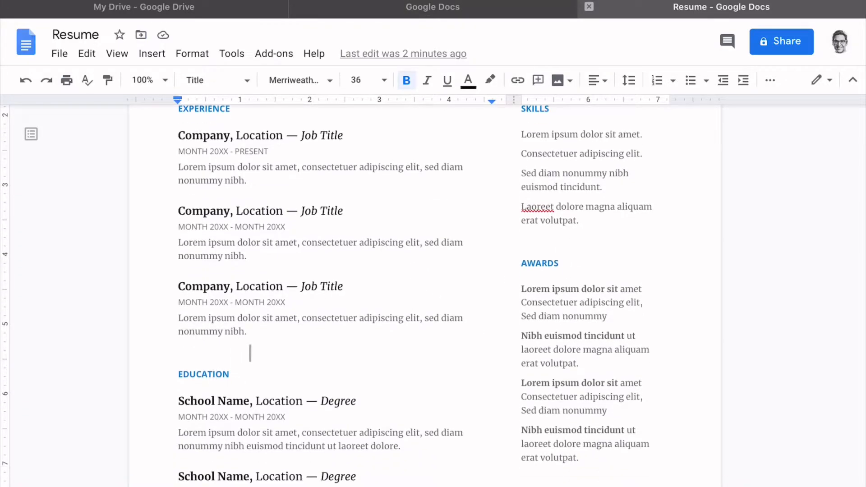
{"action": "scroll", "scroll_direction": "down", "scroll_amount": 3}
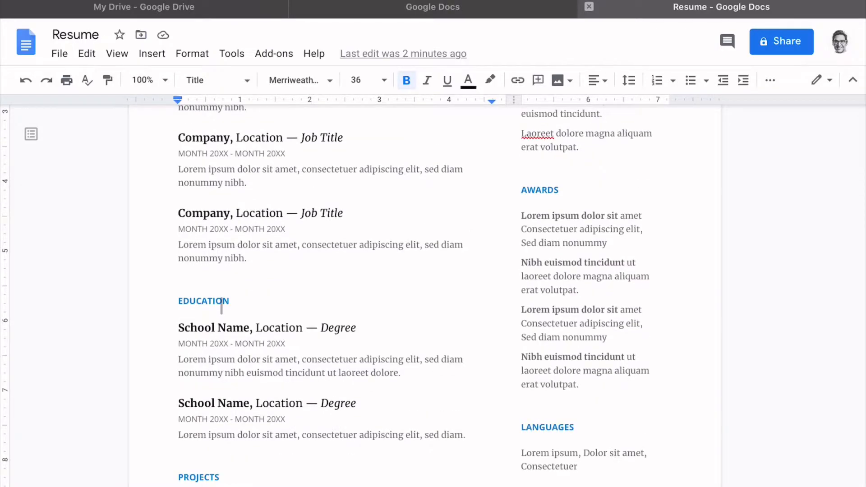
{"action": "scroll", "scroll_direction": "down", "scroll_amount": 3}
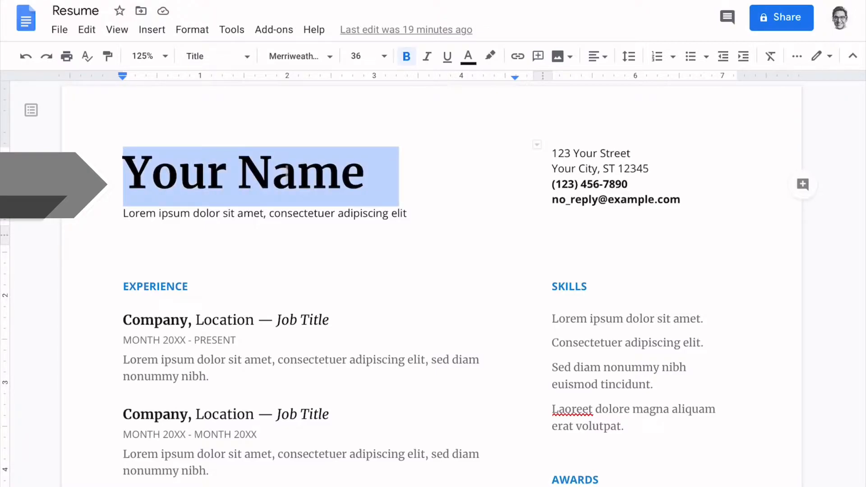
Step: Replace the Your Name title with 'Kevin dela Cerna' and move on to the contact block
{"action": "type", "text": "Kevin dela Cerna"}
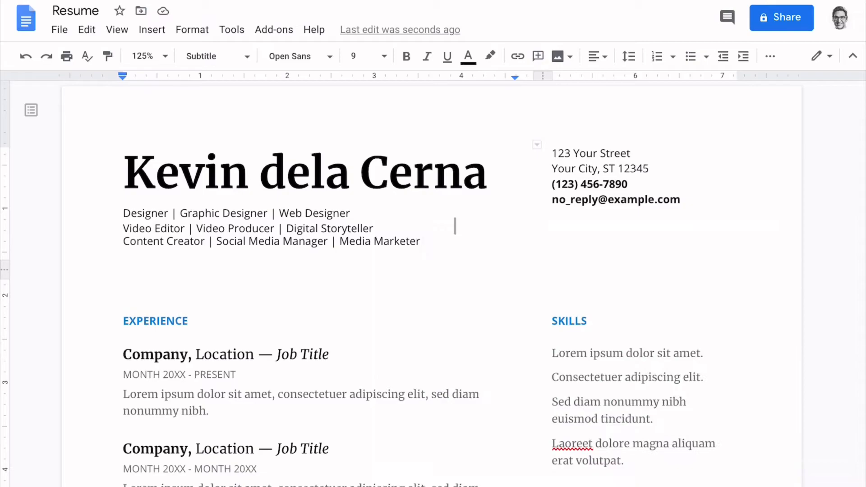
{"action": "left_click", "coordinate": [423, 242]}
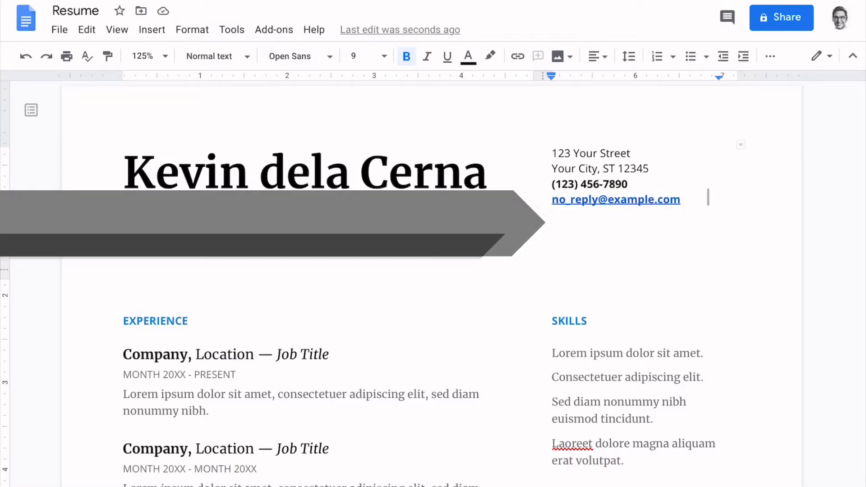
Step: Add 'yourwebsite.com' to the contact block
{"action": "type", "text": "yourwebsite.com"}
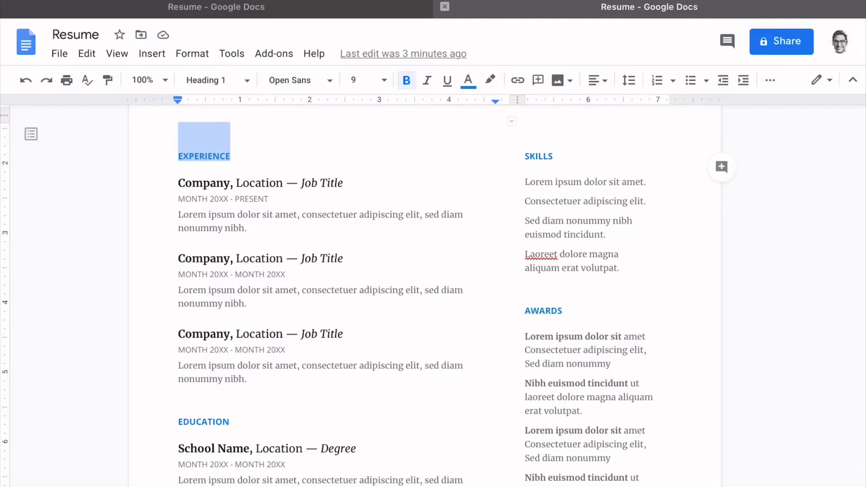
Step: Replace the placeholder Company in the first Experience entry with 'Content Designer'
{"action": "left_click", "coordinate": [212, 184]}
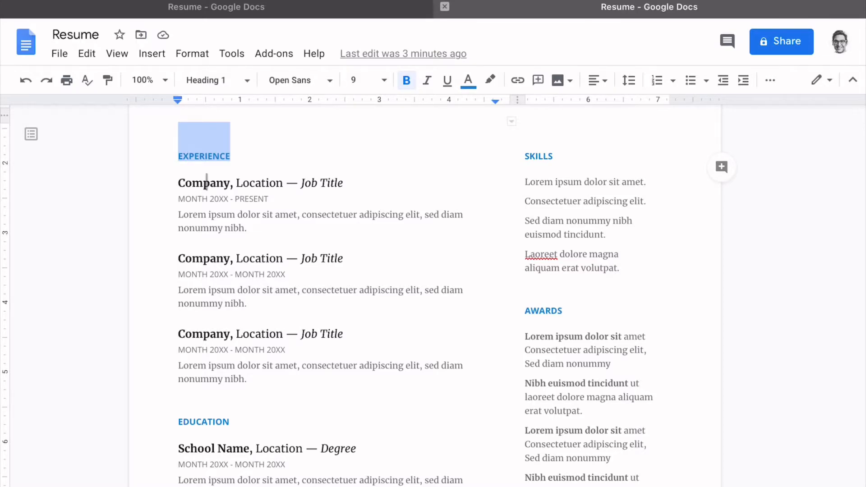
{"action": "left_click", "coordinate": [205, 183]}
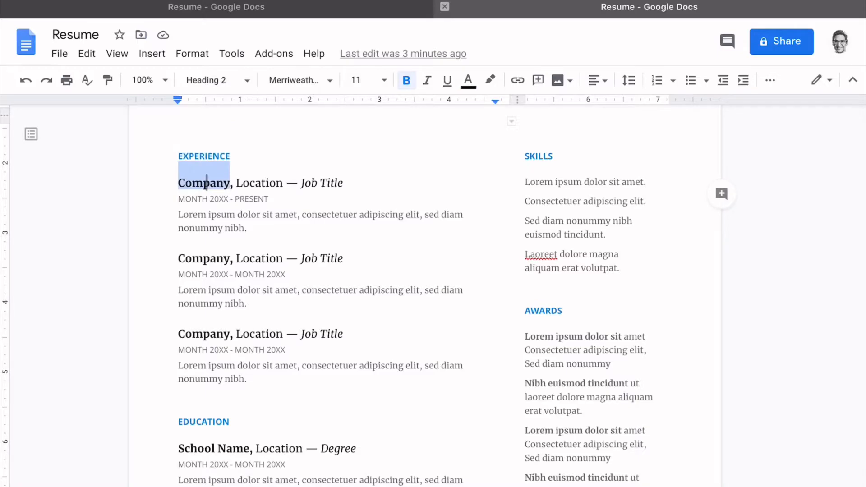
{"action": "type", "text": "Content Designer, Freshly Farms Branding Project - 2020"}
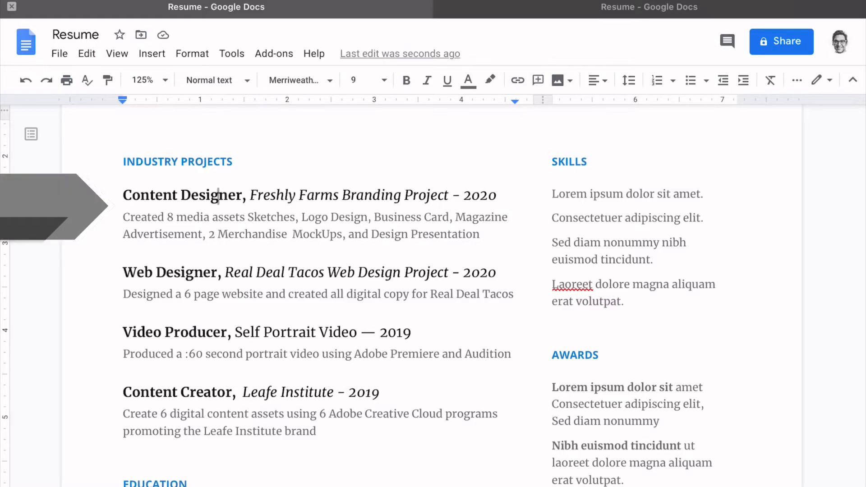
Step: Insert 'including' before Sketches in the Freshly Farms project description
{"action": "left_click", "coordinate": [205, 271]}
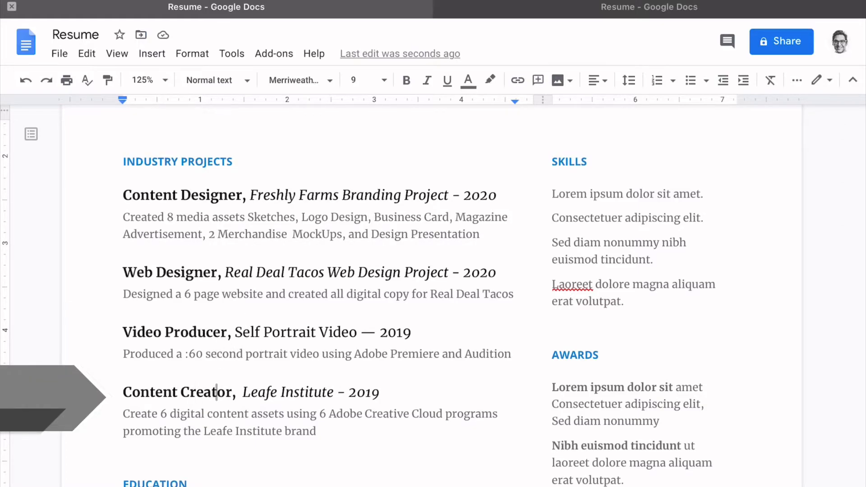
{"action": "left_click", "coordinate": [145, 224]}
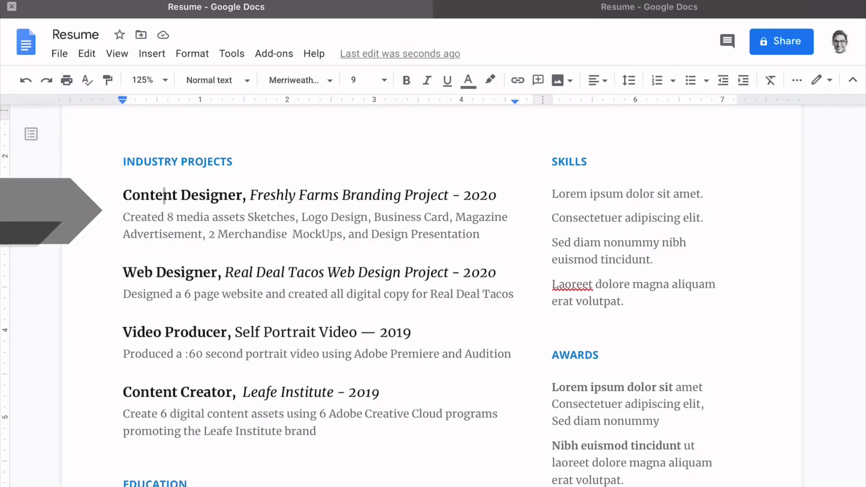
{"action": "left_click", "coordinate": [132, 216]}
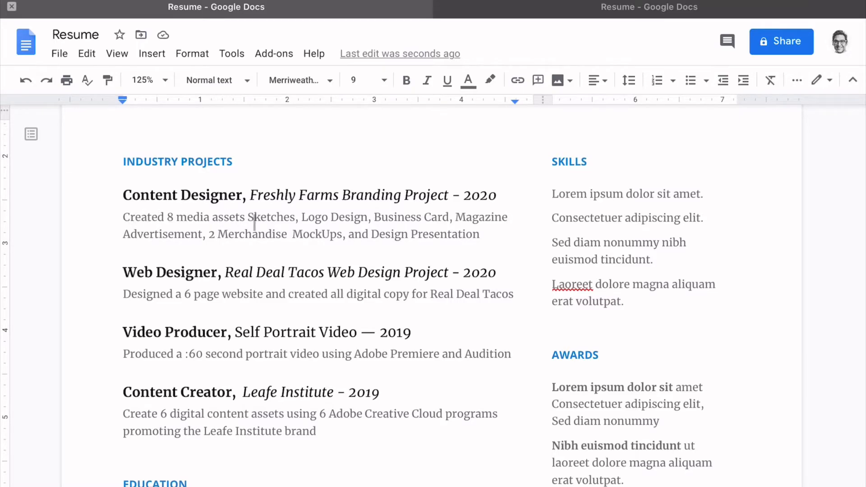
{"action": "type", "text": "including"}
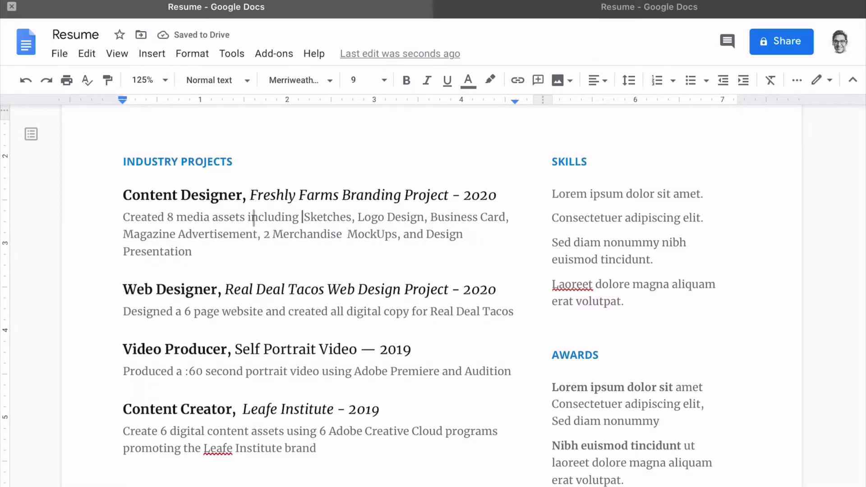
{"action": "left_click", "coordinate": [249, 251]}
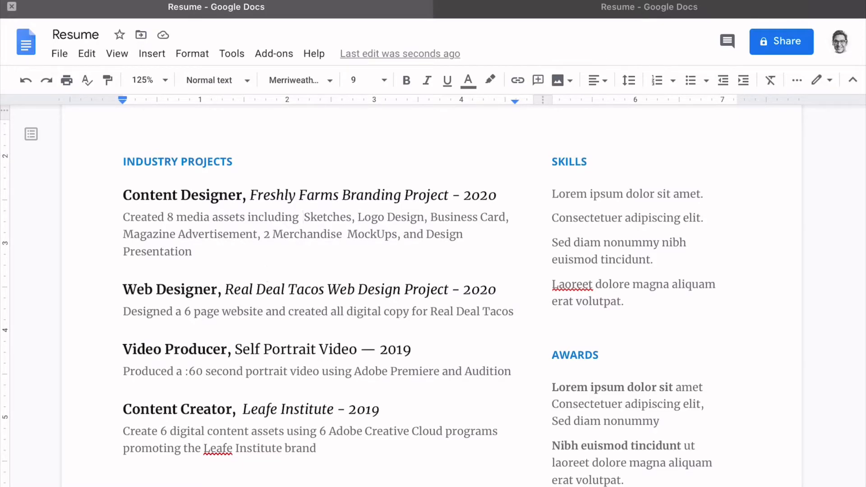
{"action": "left_click", "coordinate": [303, 216]}
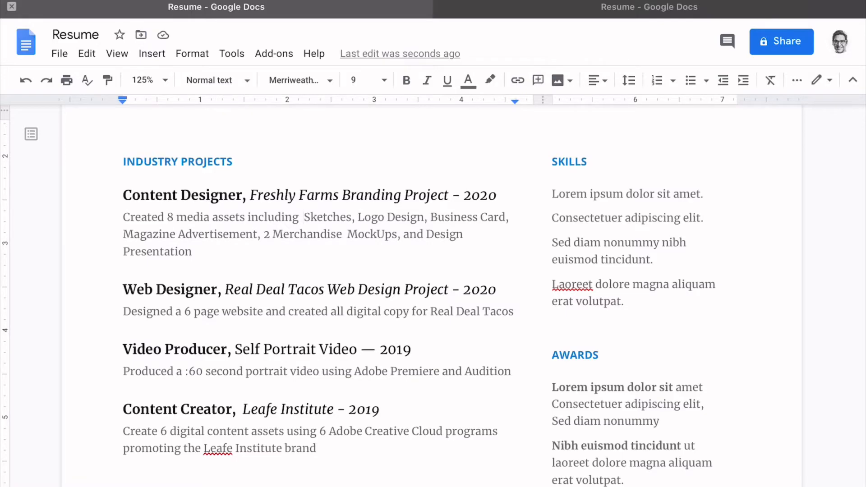
{"action": "left_click", "coordinate": [303, 216]}
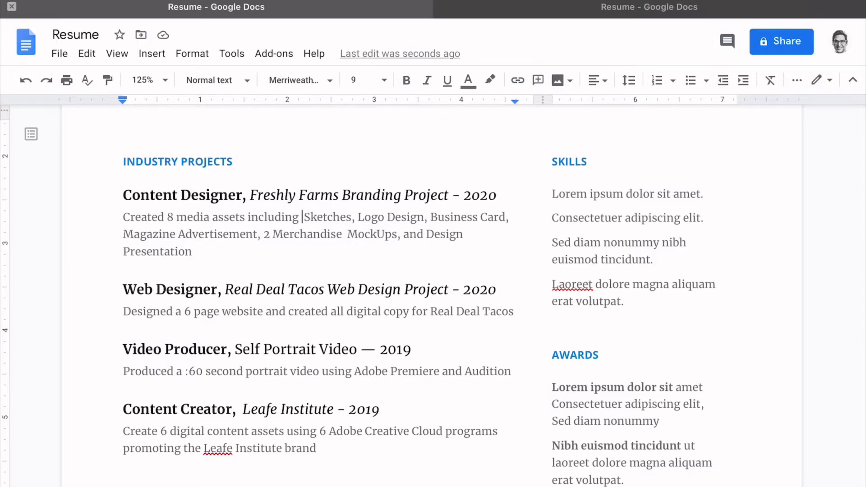
{"action": "mouse_move", "coordinate": [303, 217]}
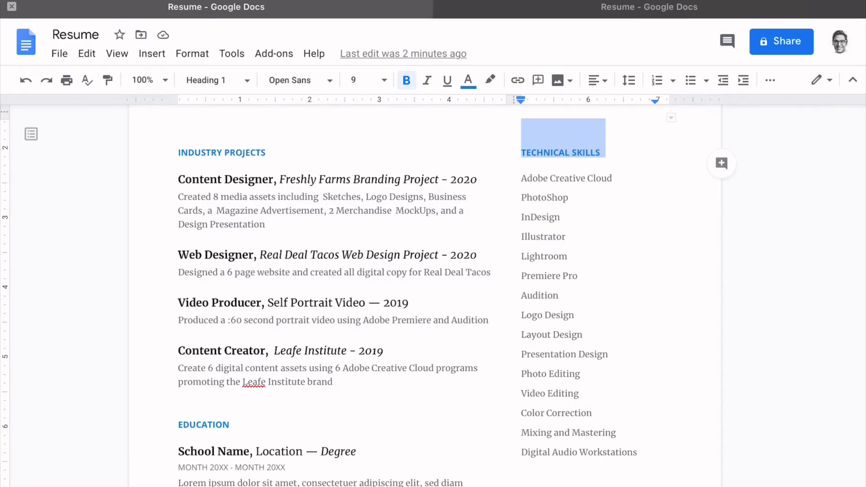
Step: Switch to the other Resume copy and review its Technical Skills and Media Skills lists
{"action": "left_click", "coordinate": [599, 320]}
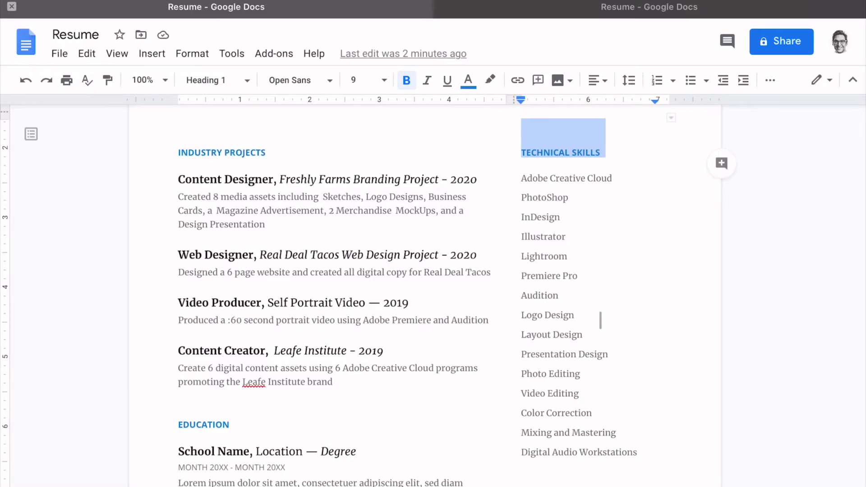
{"action": "scroll", "scroll_direction": "down", "scroll_amount": 3}
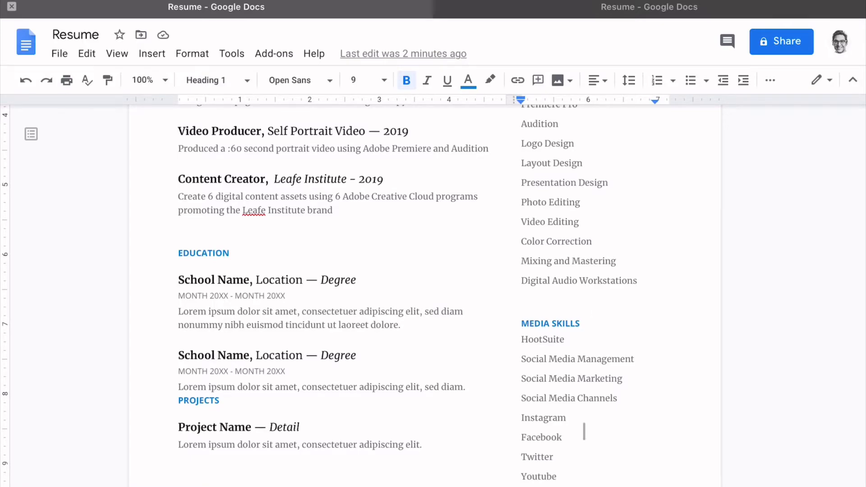
{"action": "scroll", "scroll_direction": "up", "scroll_amount": 3}
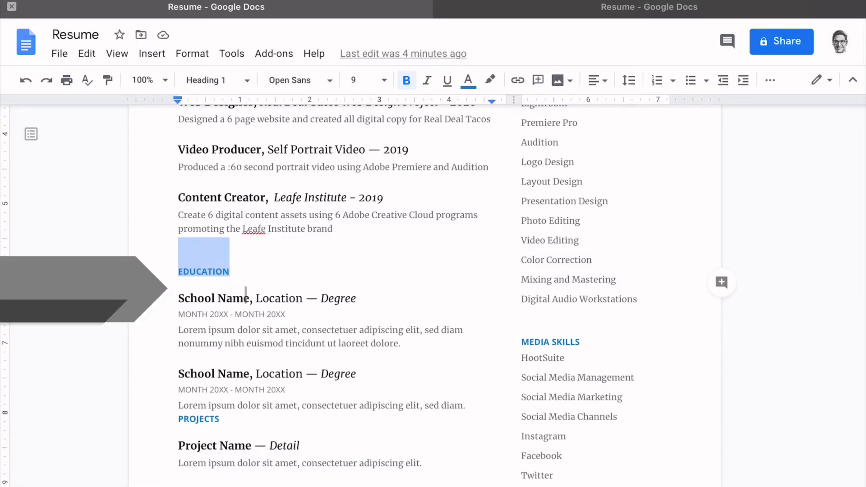
Step: Fill the first Education entry with Full Sail University, Bachelor of Science Media Communications and the course list
{"action": "type", "text": "Full Sail University"}
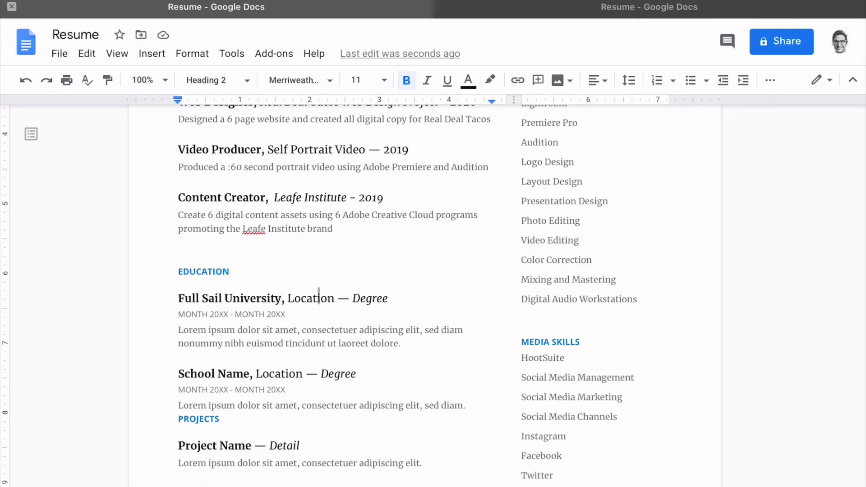
{"action": "double_click", "coordinate": [370, 299]}
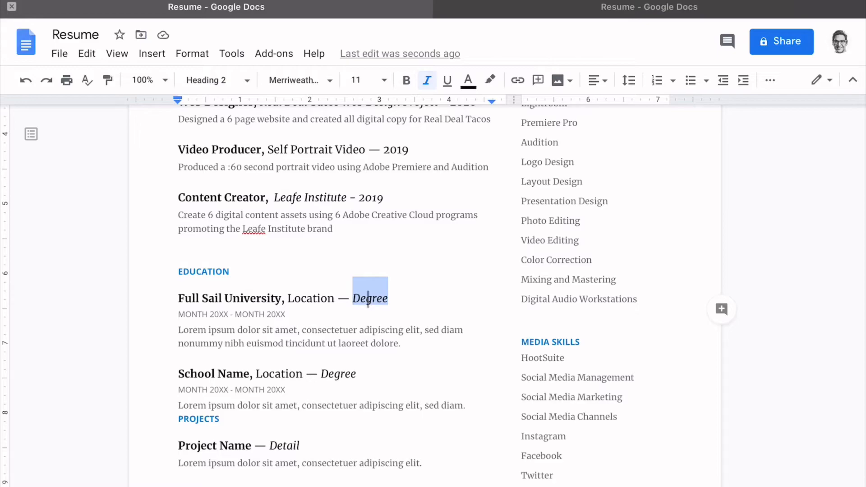
{"action": "type", "text": "Bachelor of Science Media Communications"}
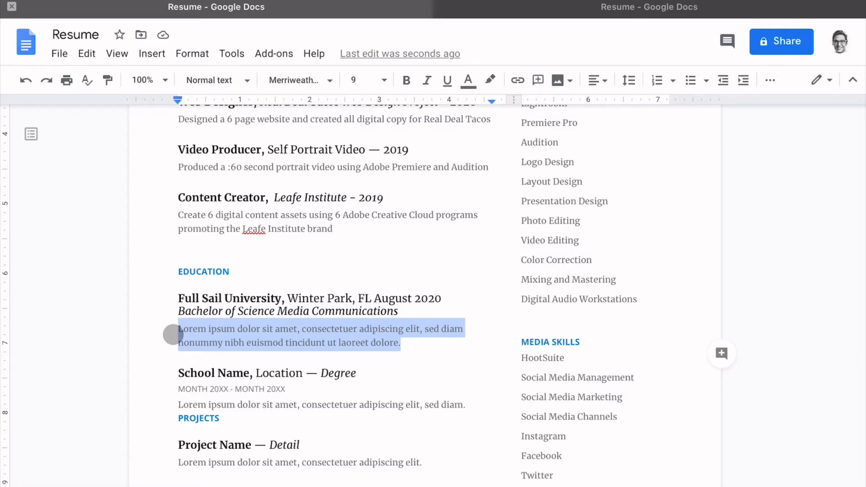
{"action": "type", "text": "New Media Tools, Audio and Video Production, Research Methodology, Web Editing,  Graphic Design, Digital Storytelling, Creative Presentations"}
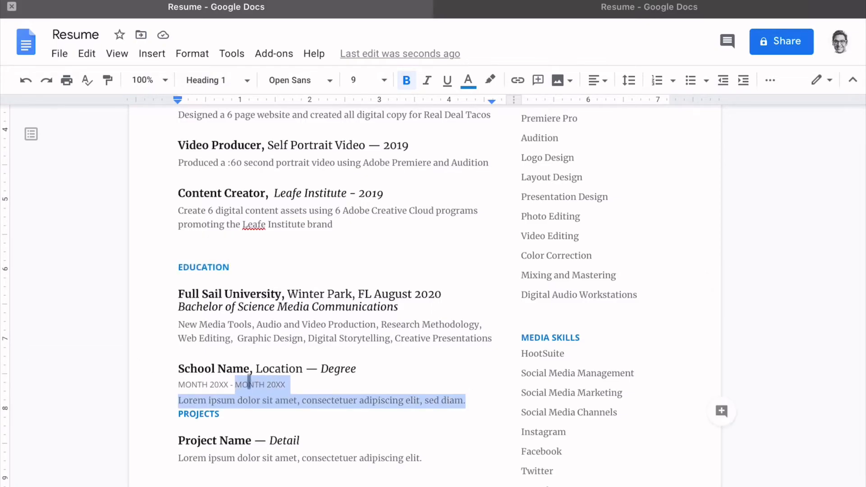
Step: Delete the second school placeholder and set up the Work History section of jobs
{"action": "key", "text": "delete"}
{"action": "type", "text": "WORK HISTORY"}
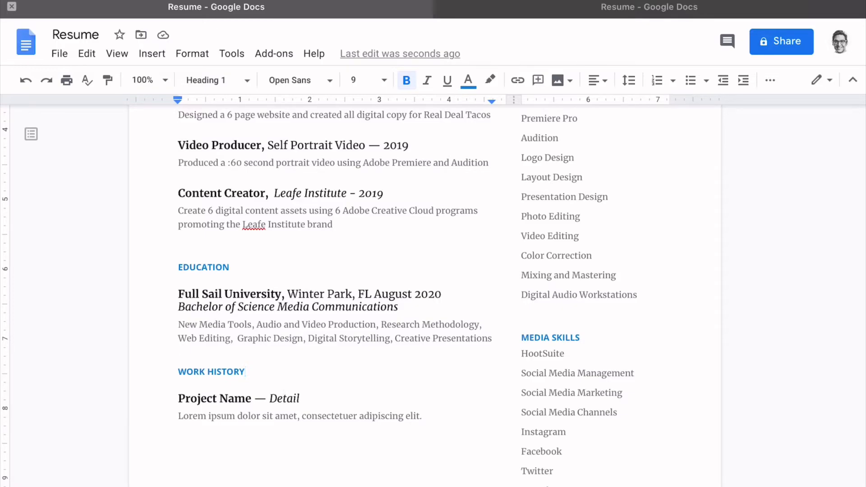
{"action": "left_click", "coordinate": [412, 403]}
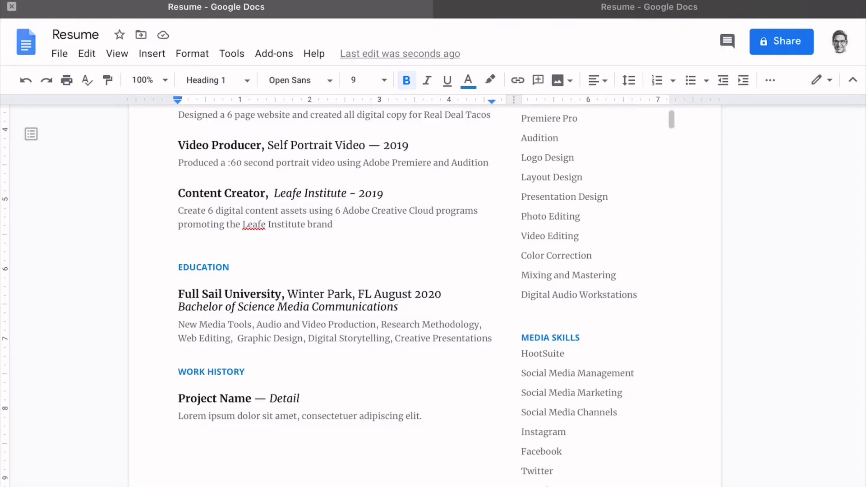
{"action": "left_click", "coordinate": [246, 371]}
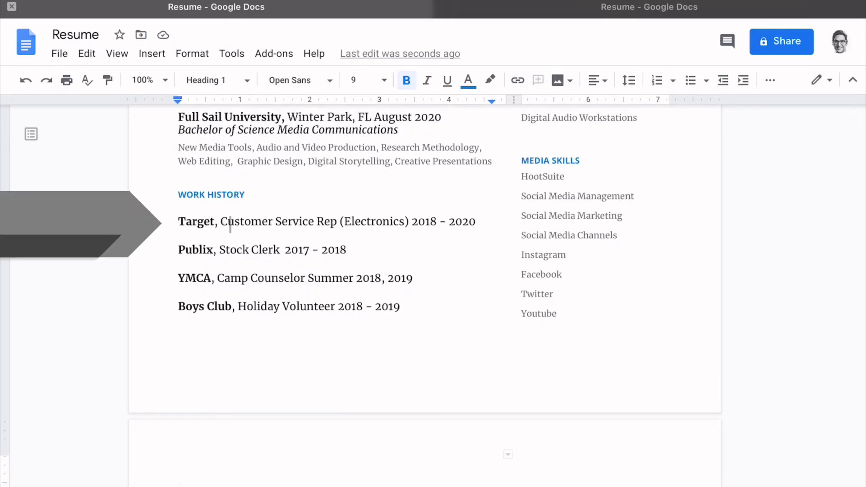
{"action": "left_click", "coordinate": [368, 222]}
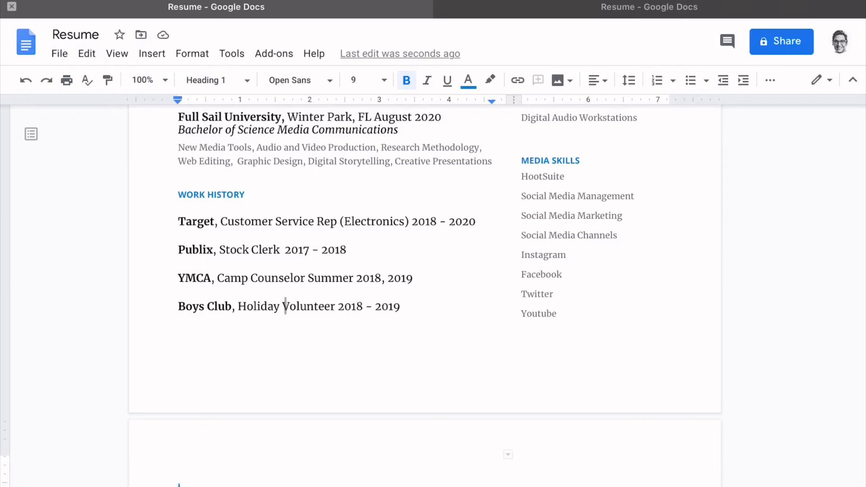
{"action": "left_click", "coordinate": [292, 332]}
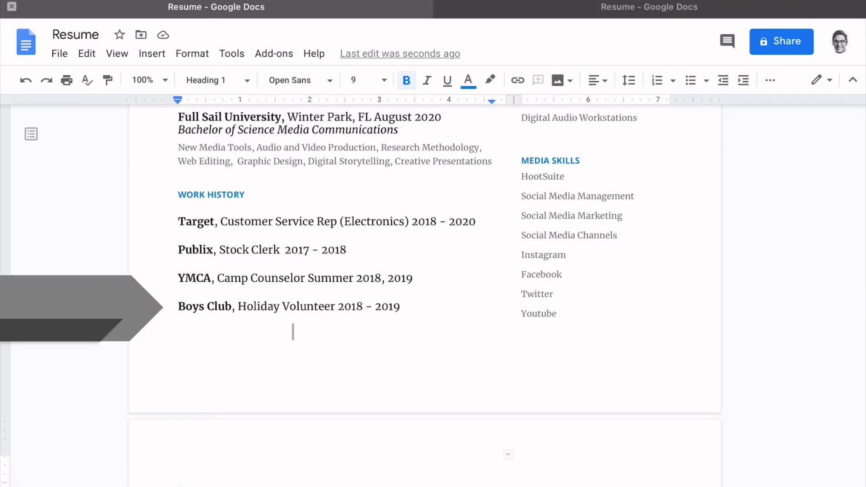
{"action": "scroll", "scroll_direction": "down", "scroll_amount": 3}
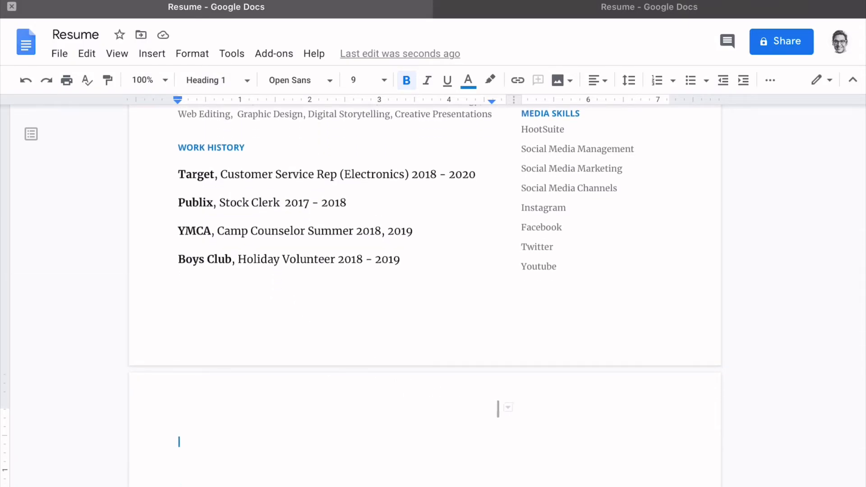
{"action": "scroll", "scroll_direction": "down", "scroll_amount": 3}
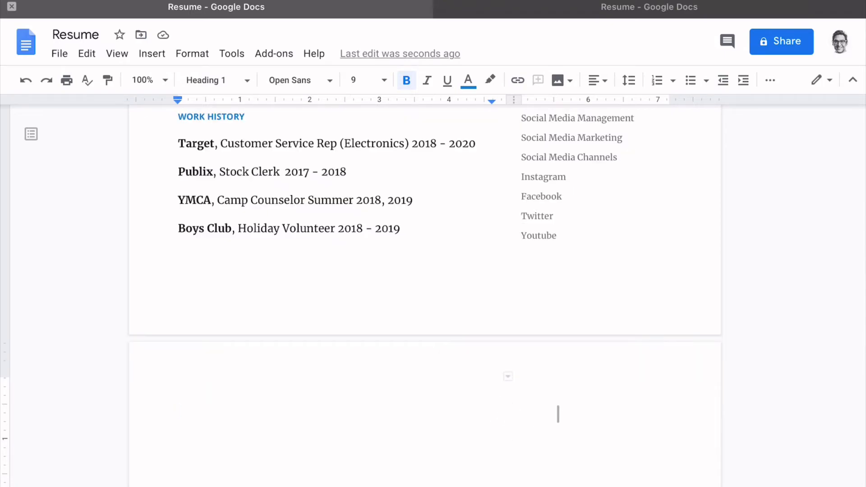
{"action": "mouse_move", "coordinate": [508, 377]}
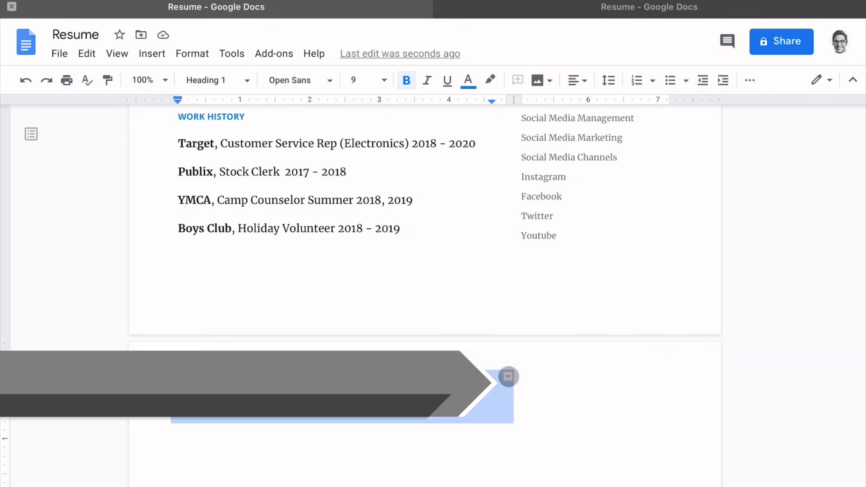
{"action": "scroll", "scroll_direction": "up", "scroll_amount": 3}
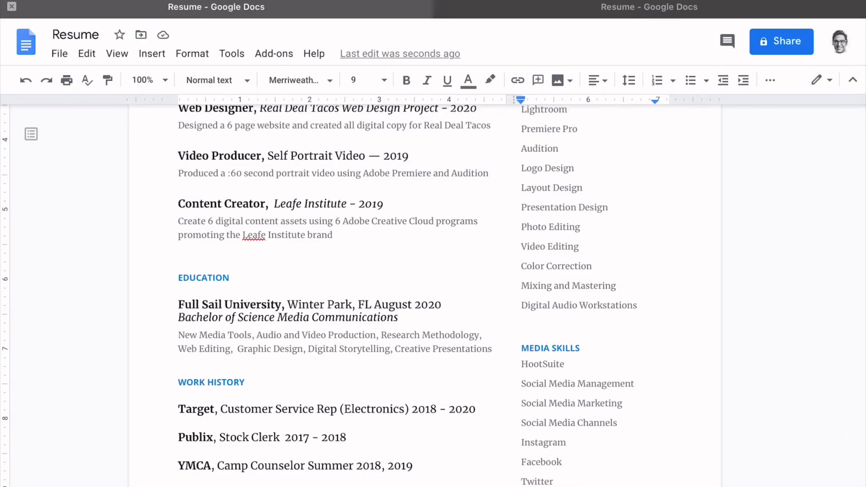
Step: Rename the document to 'Kevin dela Cerna Content Creator Resume_08.2020'
{"action": "scroll", "scroll_direction": "up", "scroll_amount": 3}
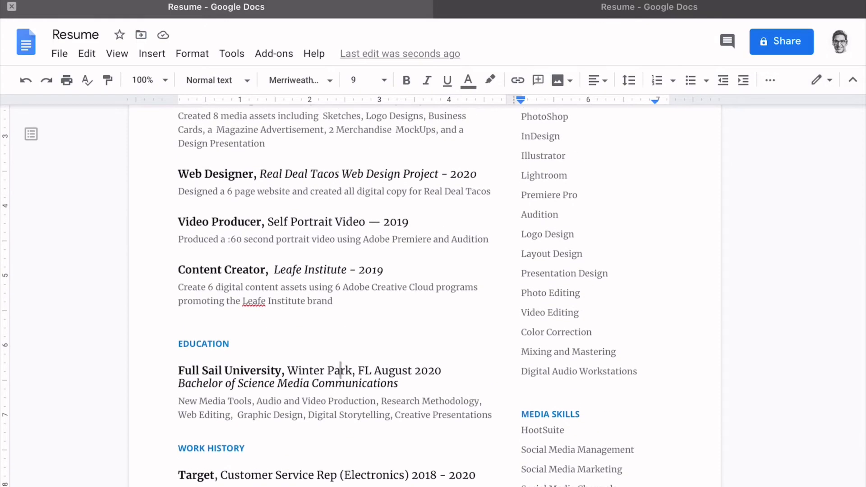
{"action": "scroll", "scroll_direction": "up", "scroll_amount": 3}
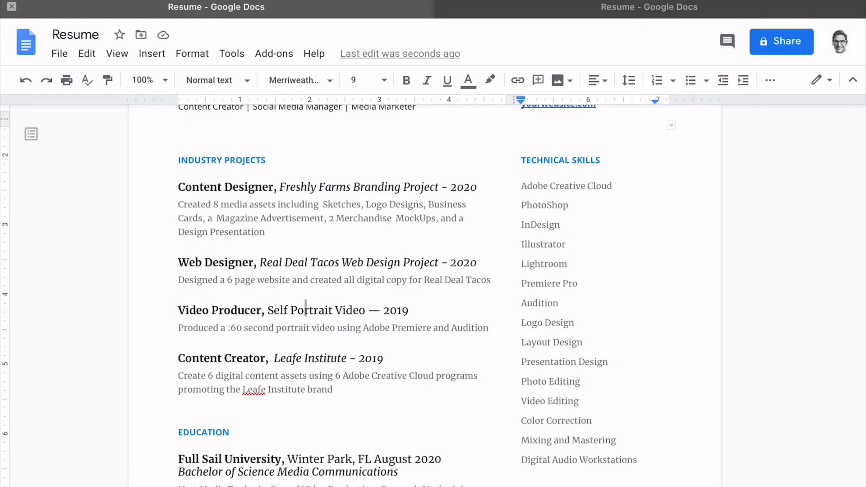
{"action": "scroll", "scroll_direction": "up", "scroll_amount": 3}
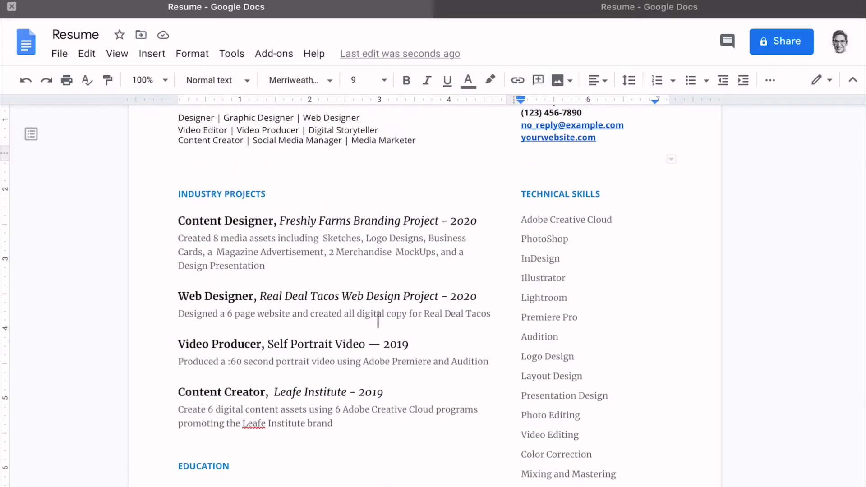
{"action": "scroll", "scroll_direction": "up", "scroll_amount": 3}
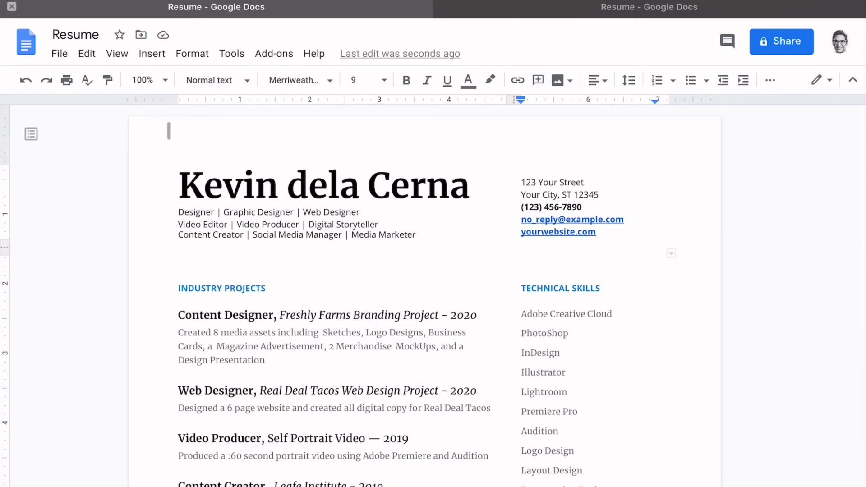
{"action": "left_click", "coordinate": [76, 34]}
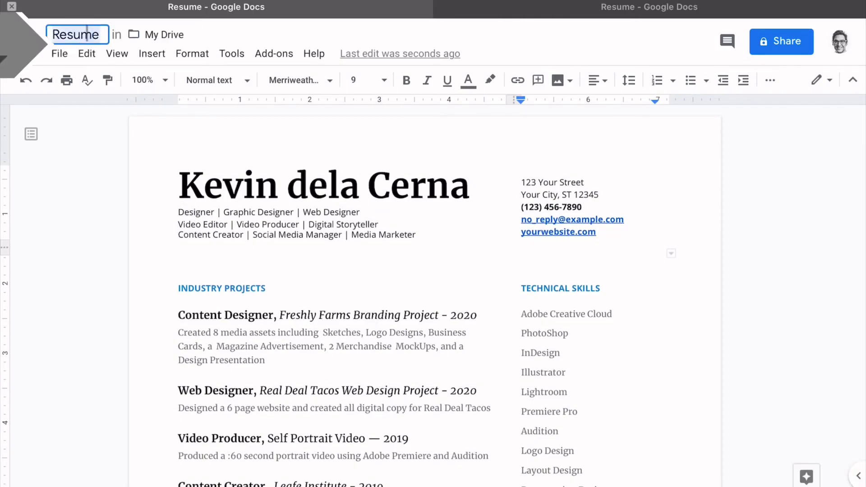
{"action": "type", "text": "Kevin"}
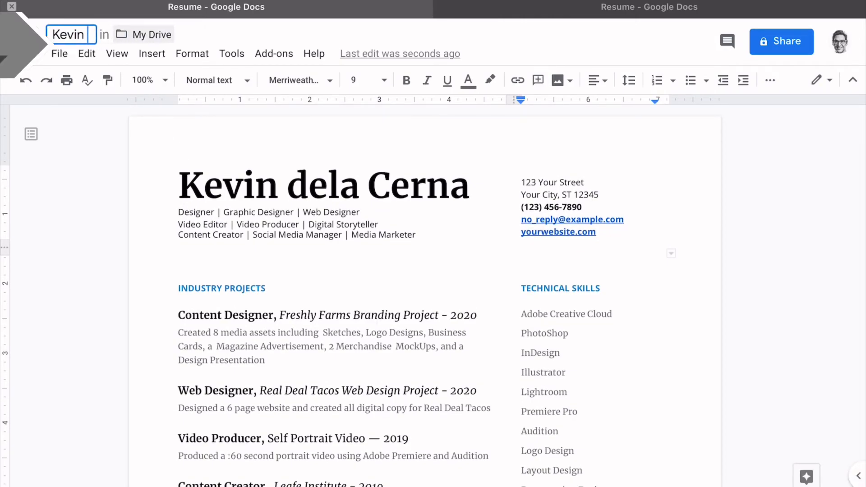
{"action": "type", "text": "dela Cerna"}
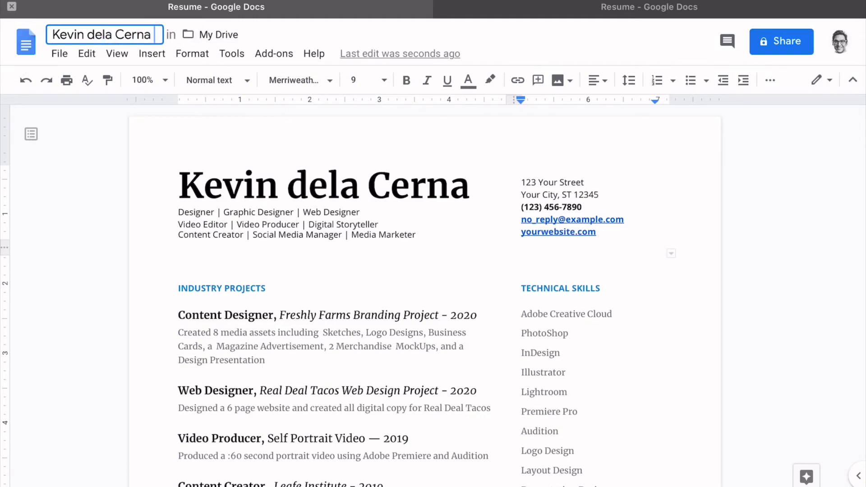
{"action": "type", "text": "Content Creator Reesume_08.2020"}
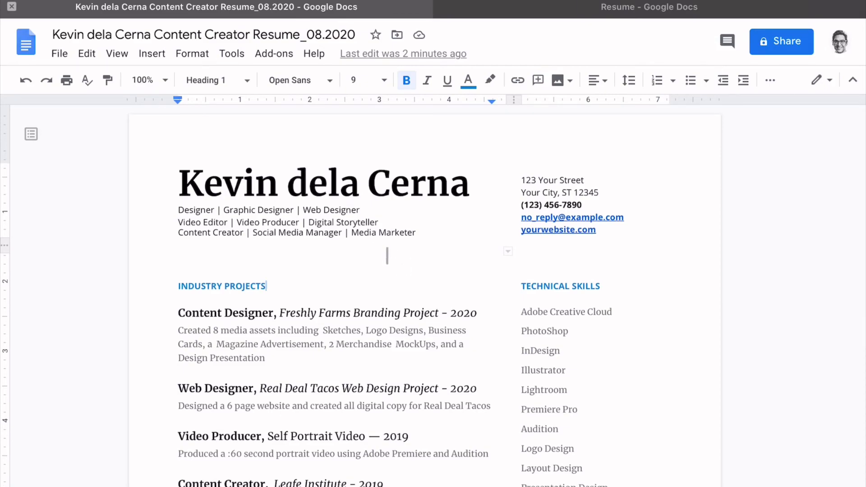
Step: Apply the Arial typeface to every line of the resume and review the result
{"action": "left_click", "coordinate": [342, 177]}
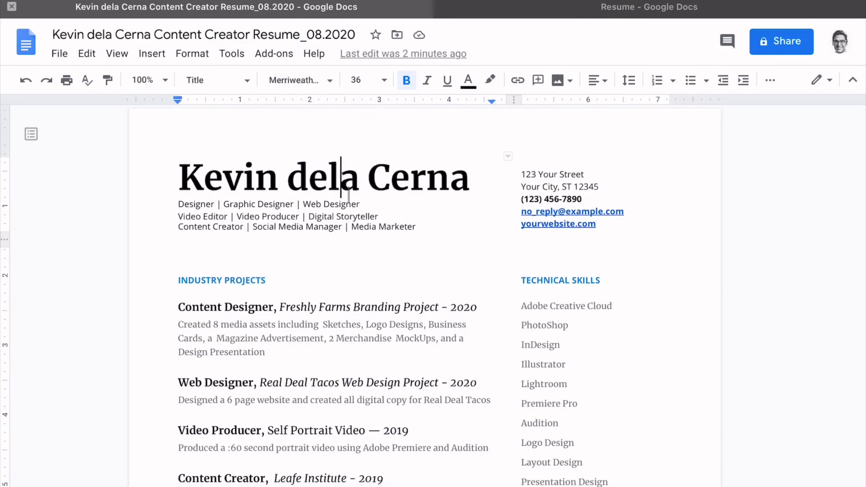
{"action": "left_click", "coordinate": [299, 80]}
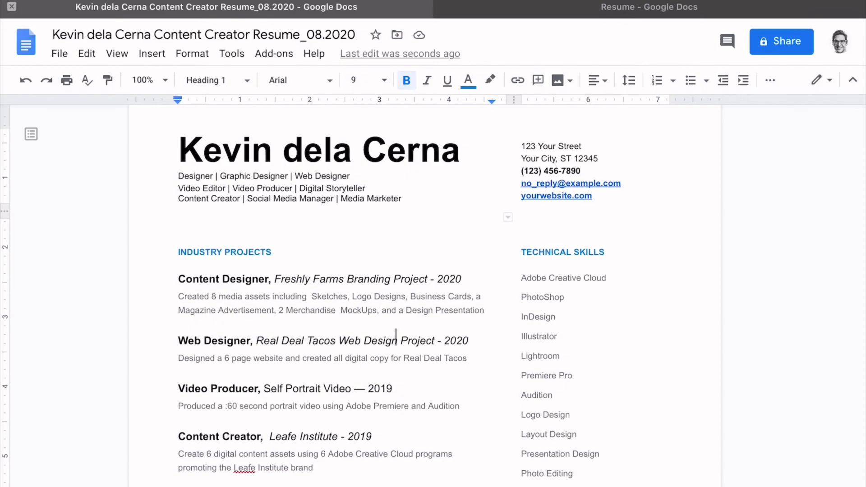
{"action": "scroll", "scroll_direction": "down", "scroll_amount": 3}
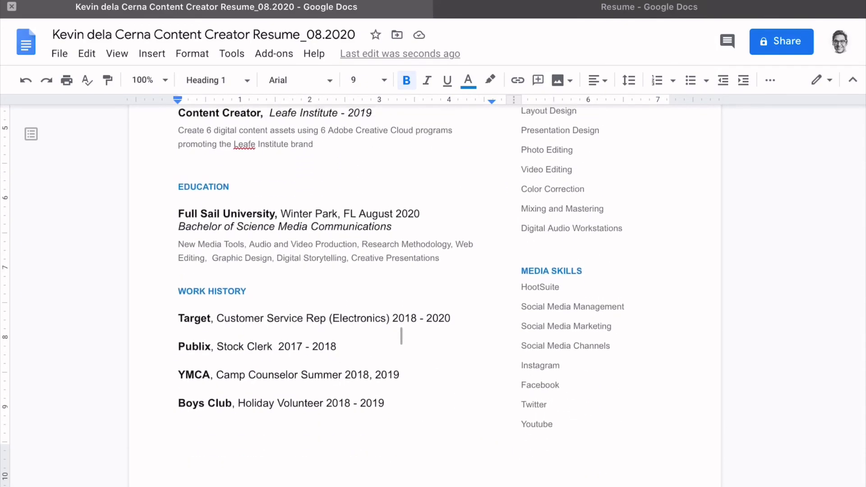
{"action": "scroll", "scroll_direction": "up", "scroll_amount": 3}
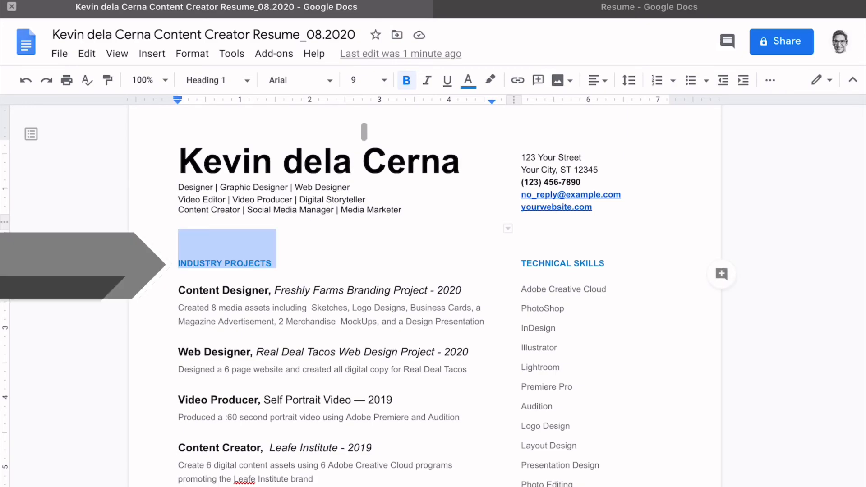
{"action": "mouse_move", "coordinate": [386, 81]}
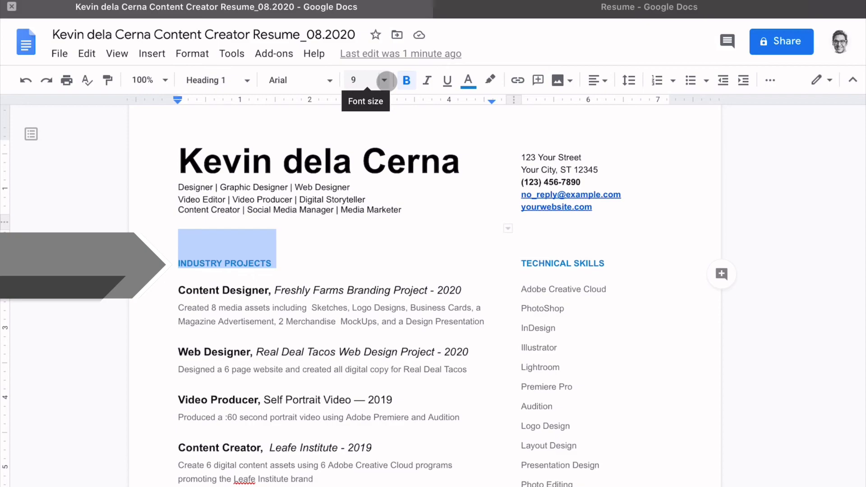
Step: Enlarge the INDUSTRY PROJECTS, TECHNICAL SKILLS and EDUCATION headings to 12 pt
{"action": "left_click", "coordinate": [385, 80]}
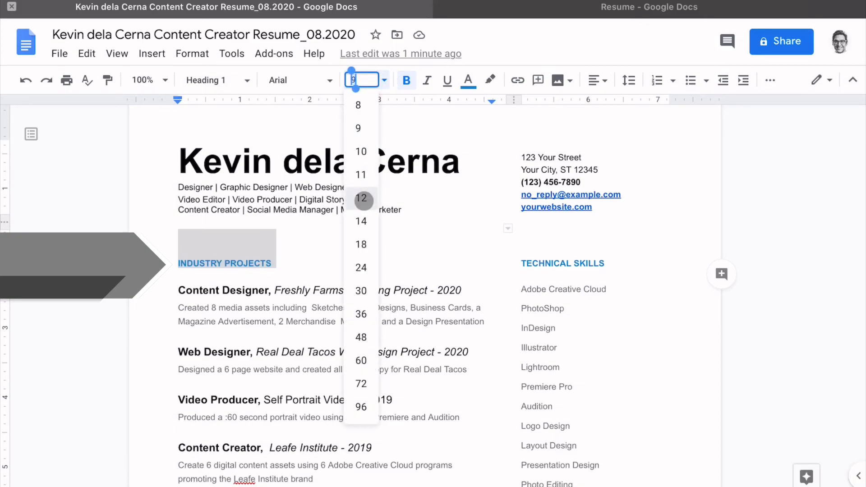
{"action": "left_click", "coordinate": [358, 127]}
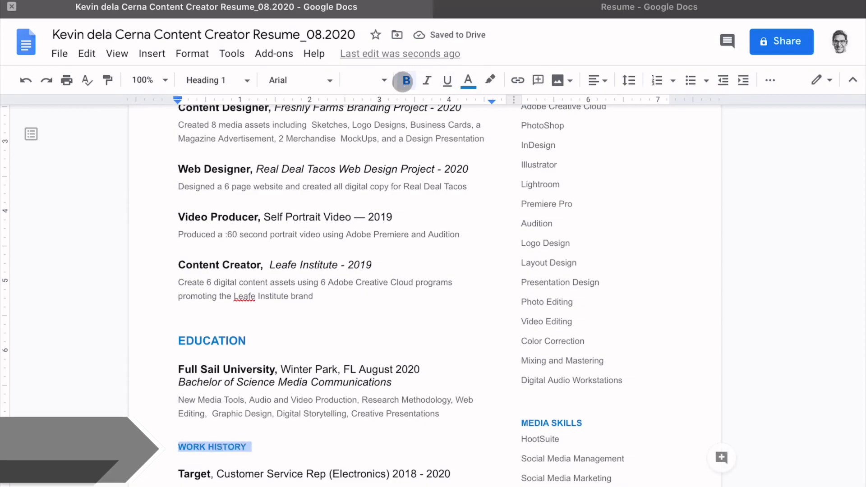
{"action": "scroll", "scroll_direction": "up", "scroll_amount": 3}
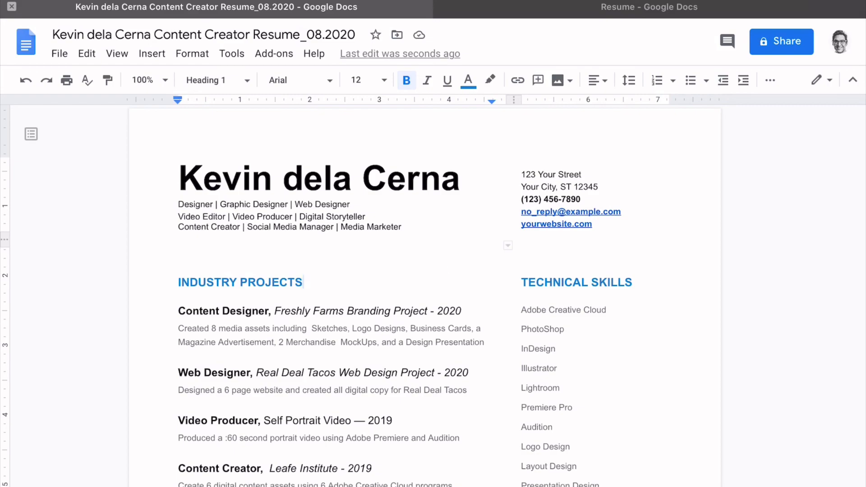
{"action": "left_click", "coordinate": [304, 281]}
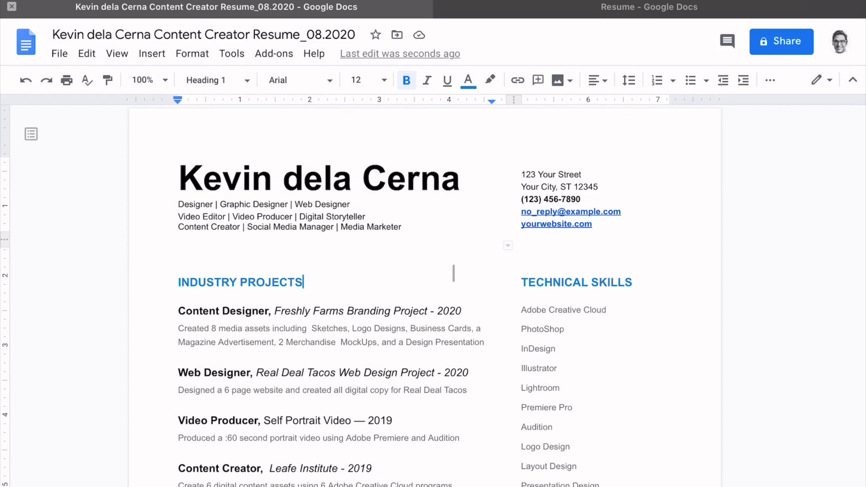